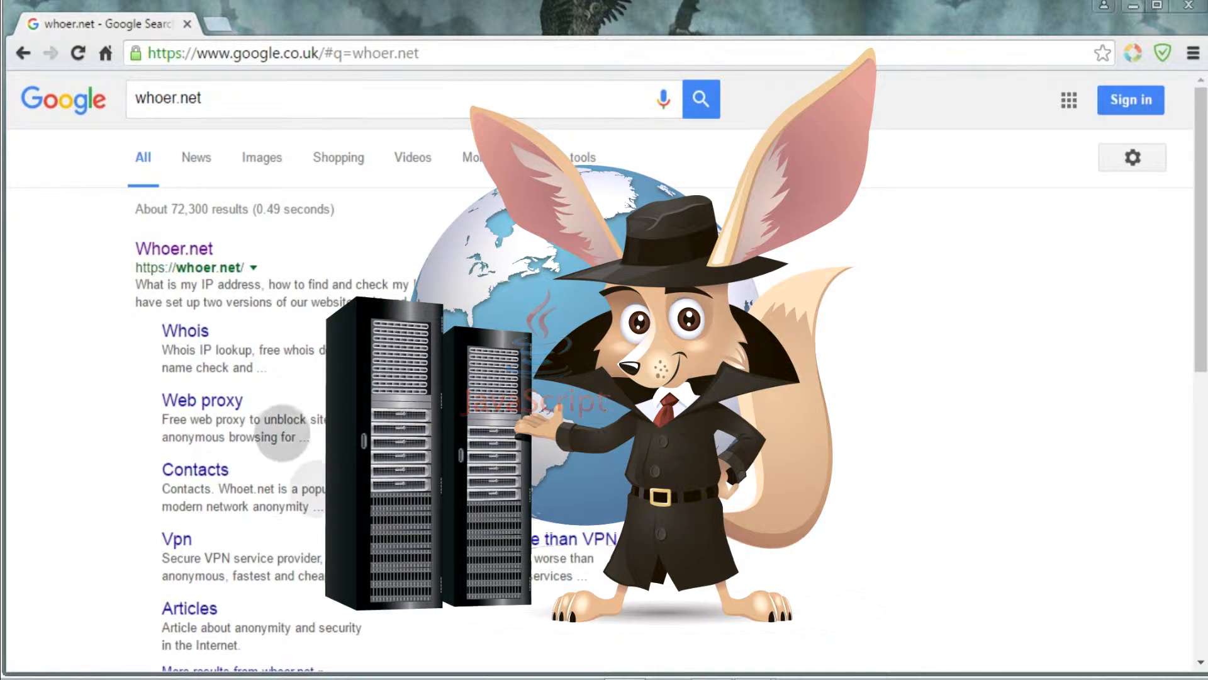
- Open the Whoer.net link from the Google search results
{"action": "left_click", "coordinate": [174, 248]}
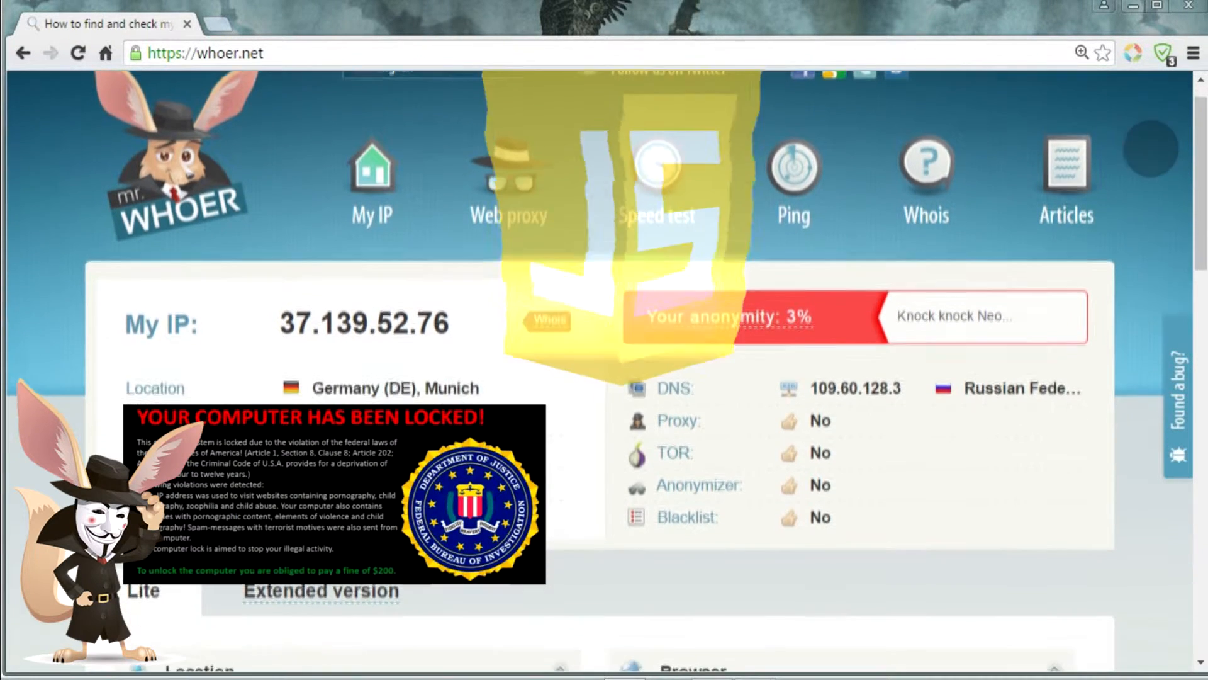
- Scroll down the whoer.net report to the row showing Javascript enabled
{"action": "scroll", "scroll_direction": "down", "scroll_amount": 3}
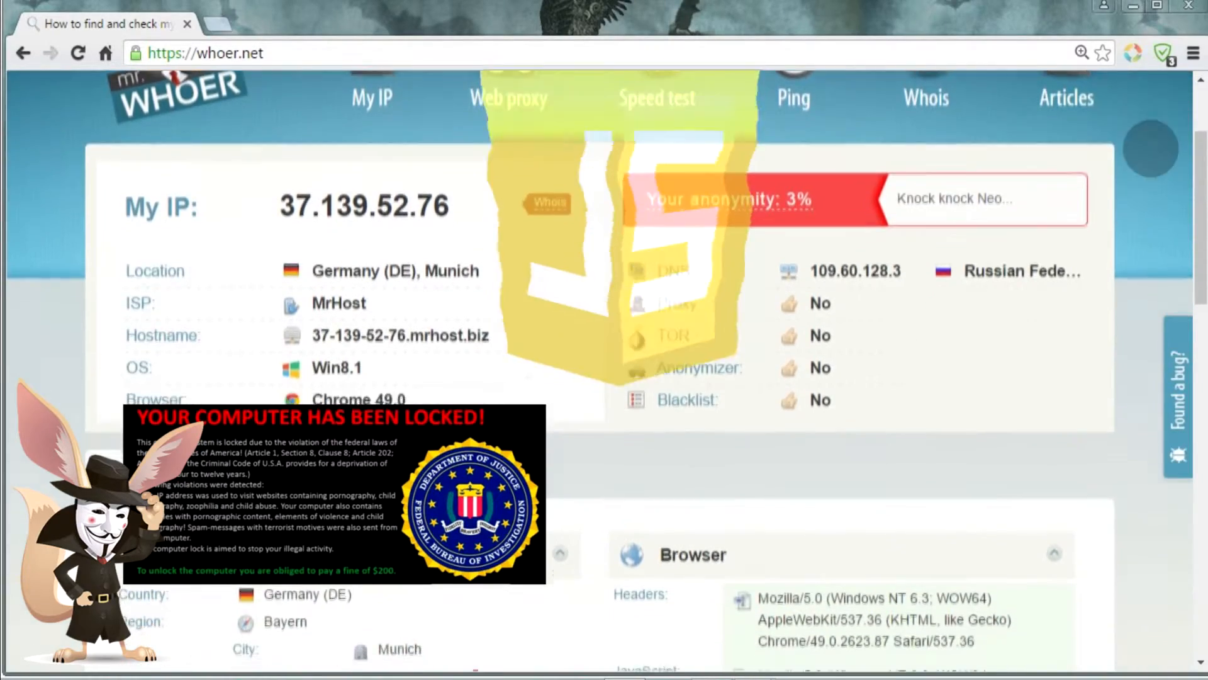
{"action": "scroll", "scroll_direction": "down", "scroll_amount": 3}
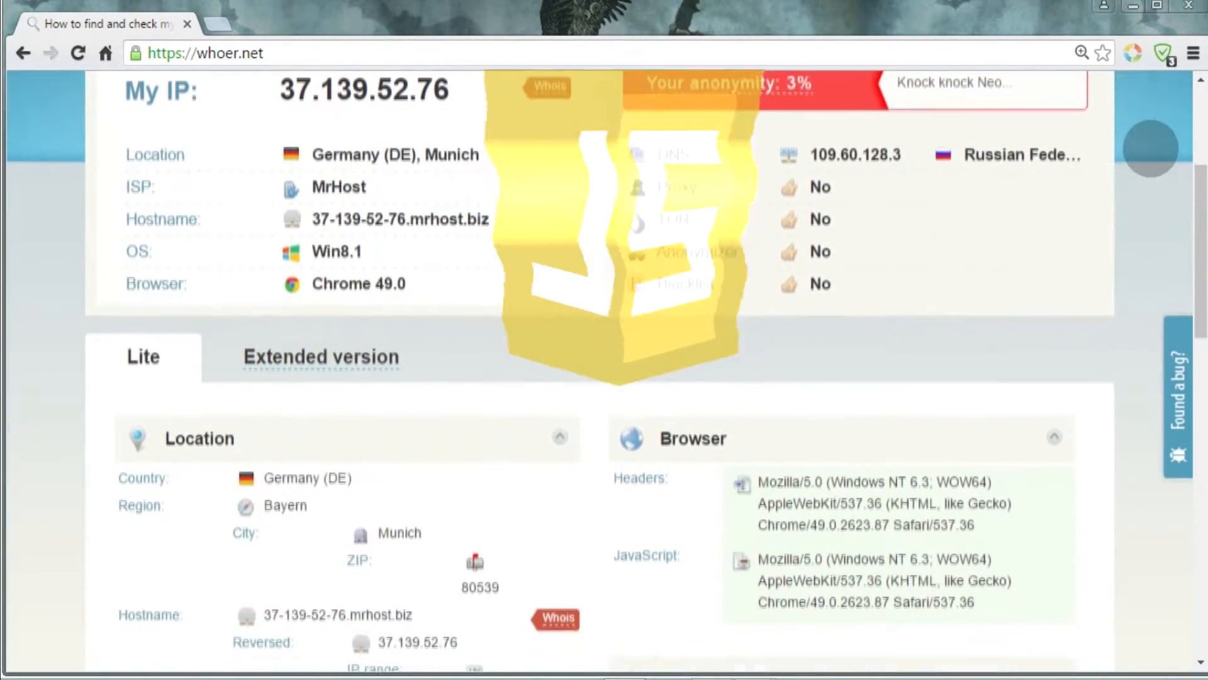
{"action": "scroll", "scroll_direction": "down", "scroll_amount": 3}
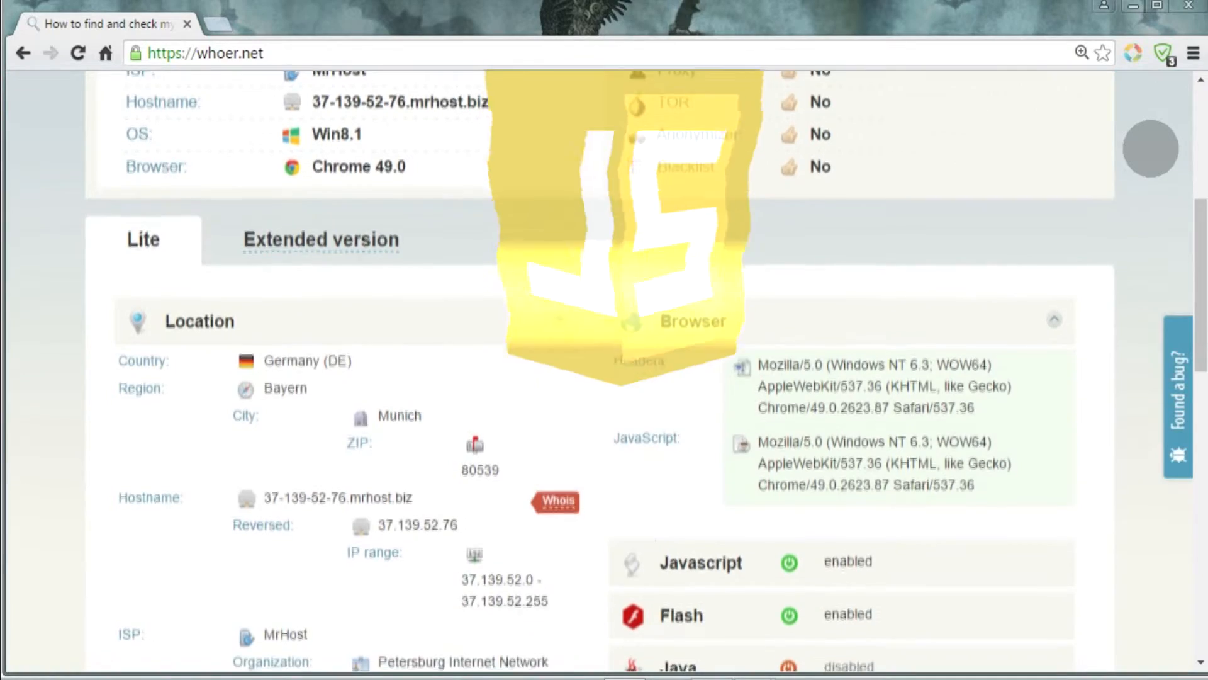
{"action": "scroll", "scroll_direction": "down", "scroll_amount": 3}
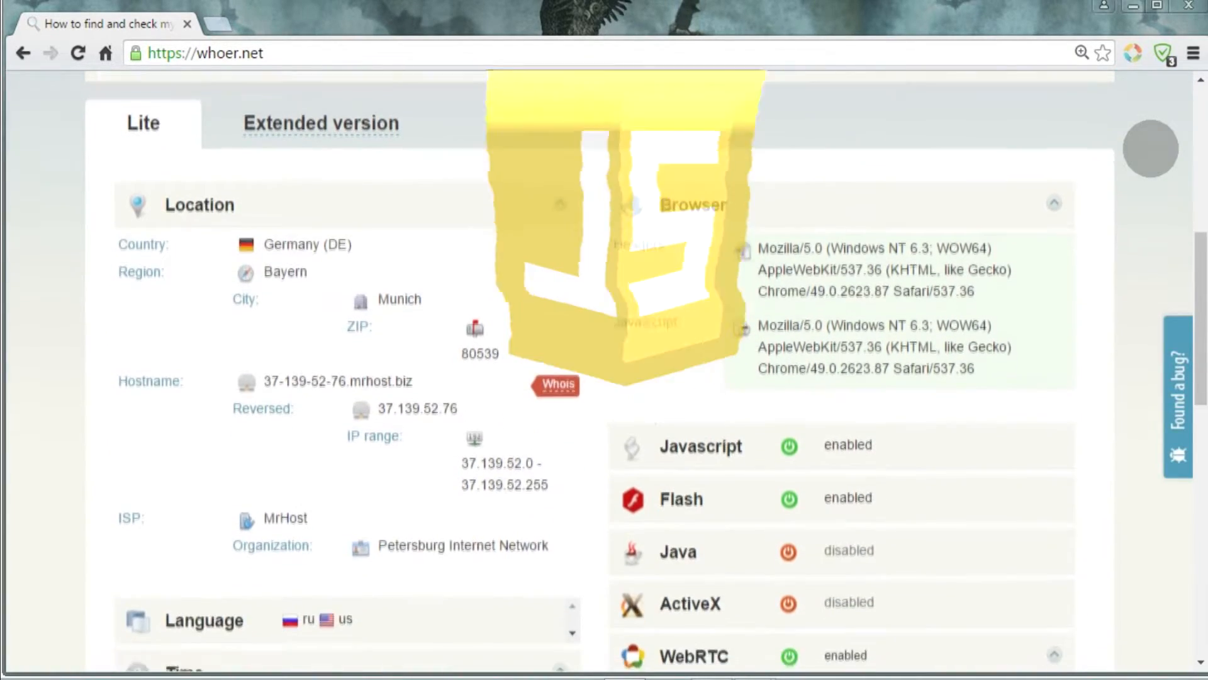
{"action": "scroll", "scroll_direction": "down", "scroll_amount": 3}
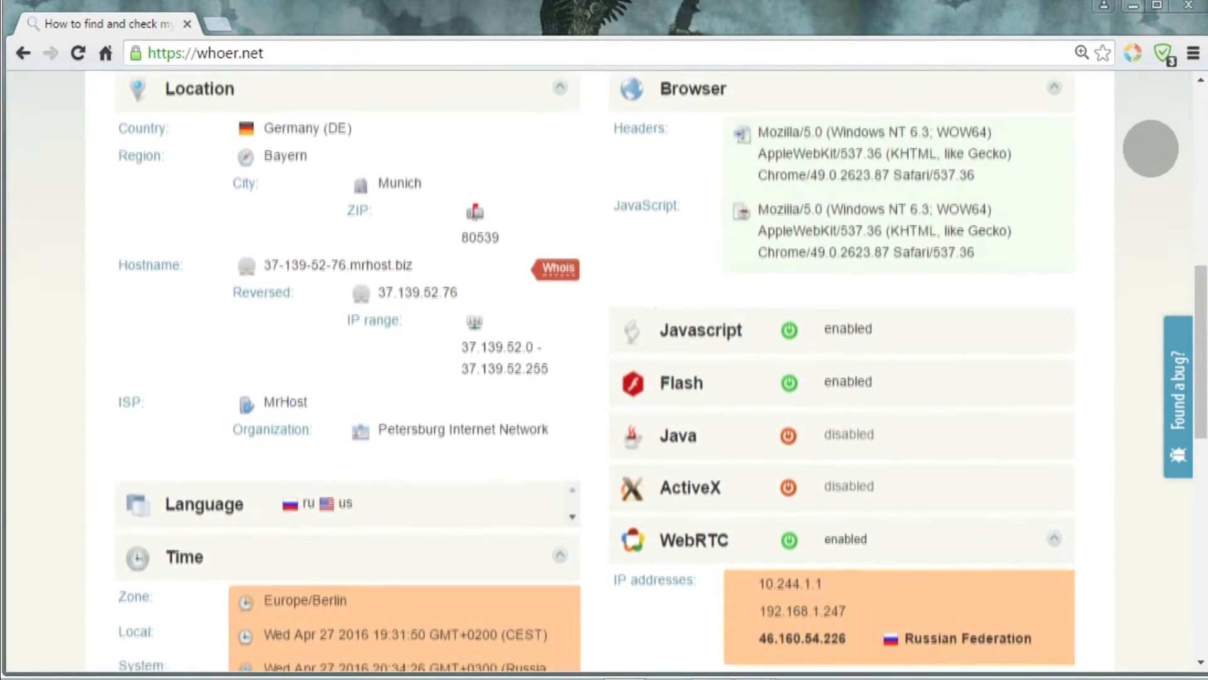
{"action": "scroll", "scroll_direction": "down", "scroll_amount": 3}
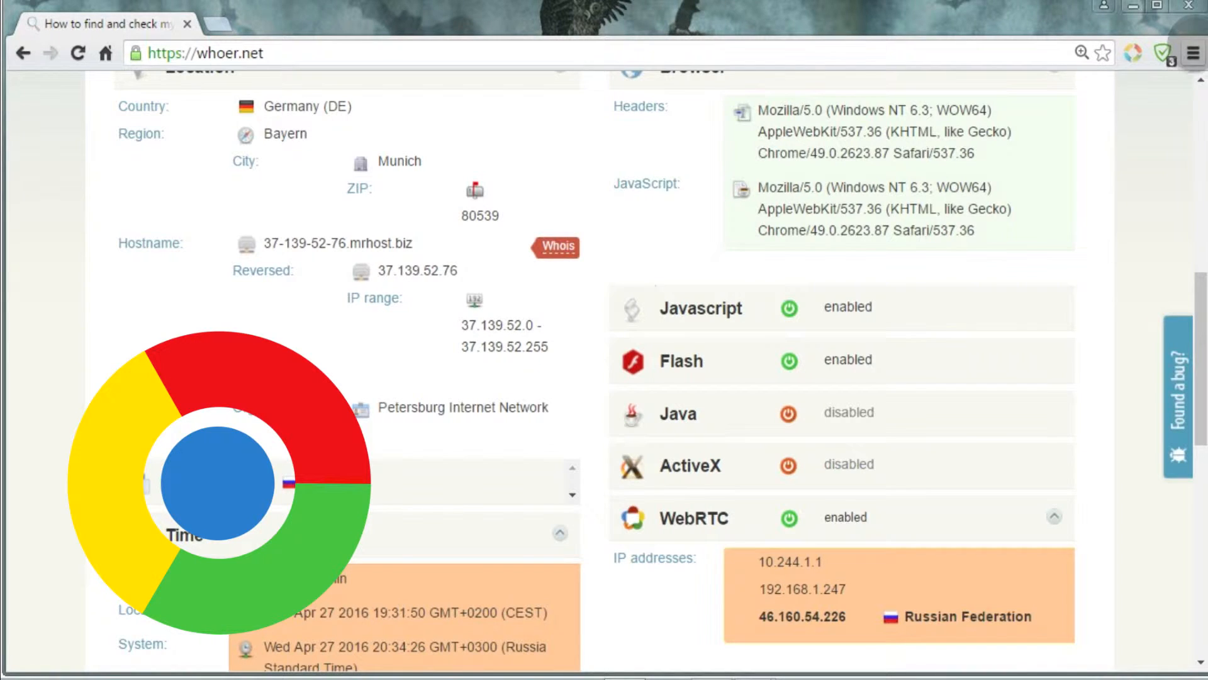
- Open Chrome's Settings page from the browser menu
{"action": "left_click", "coordinate": [1193, 52]}
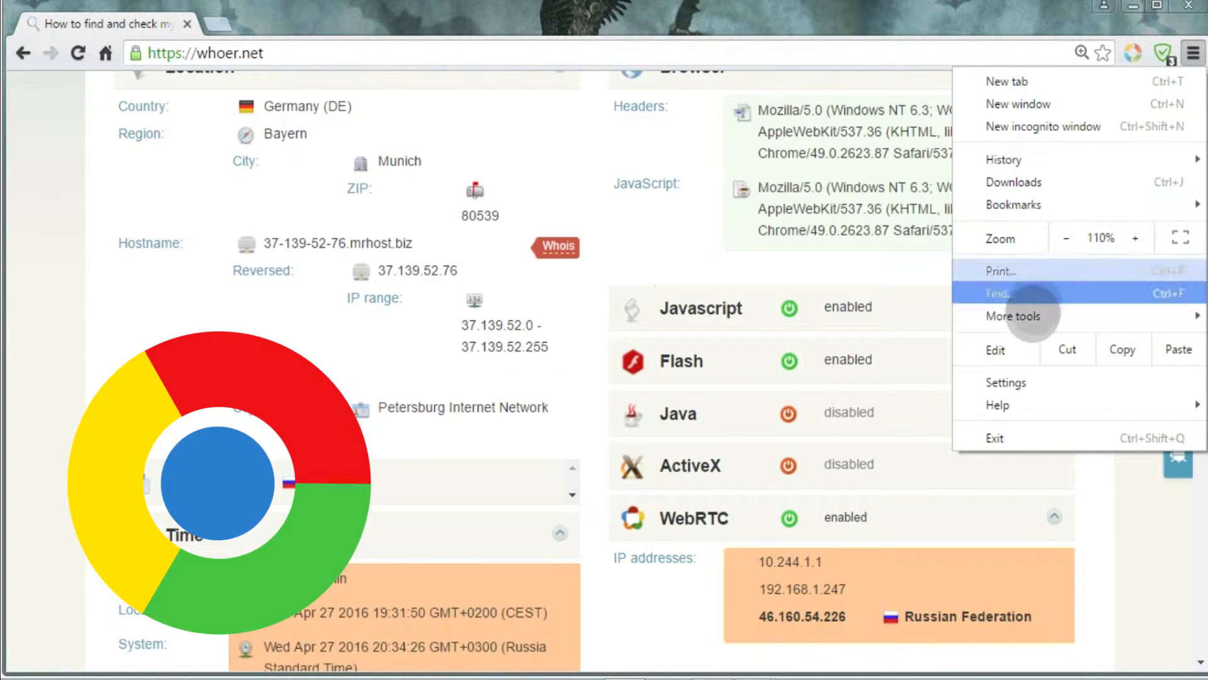
{"action": "mouse_move", "coordinate": [1006, 382]}
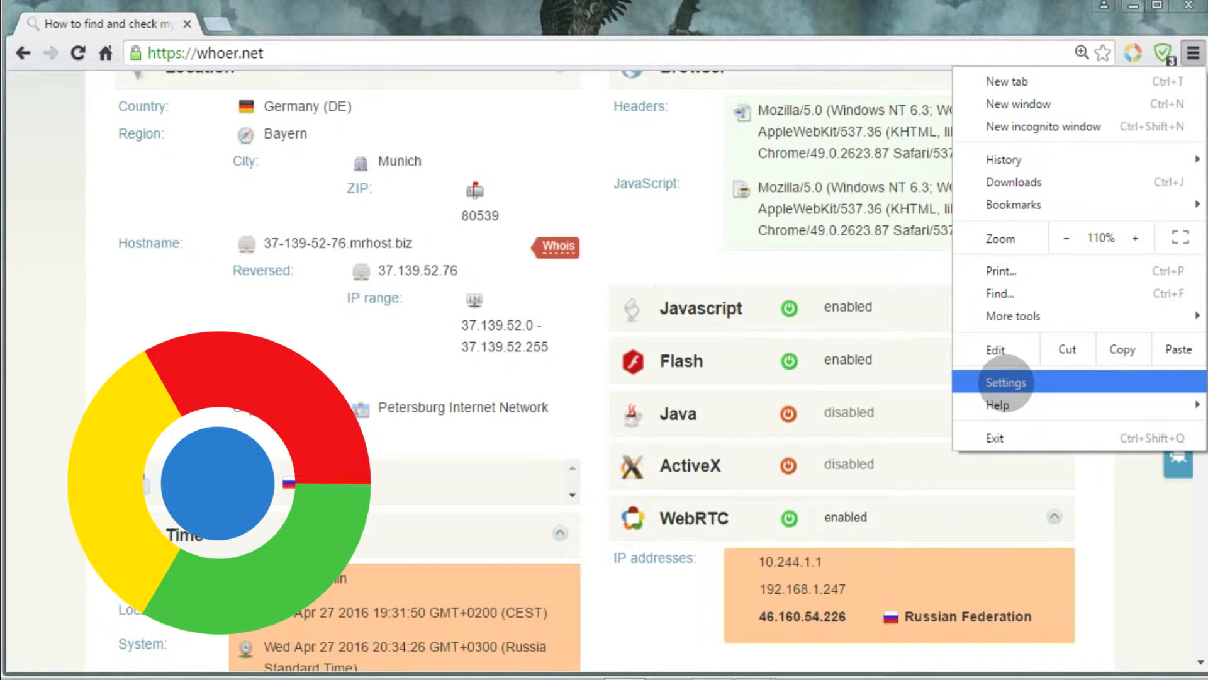
{"action": "left_click", "coordinate": [1007, 382]}
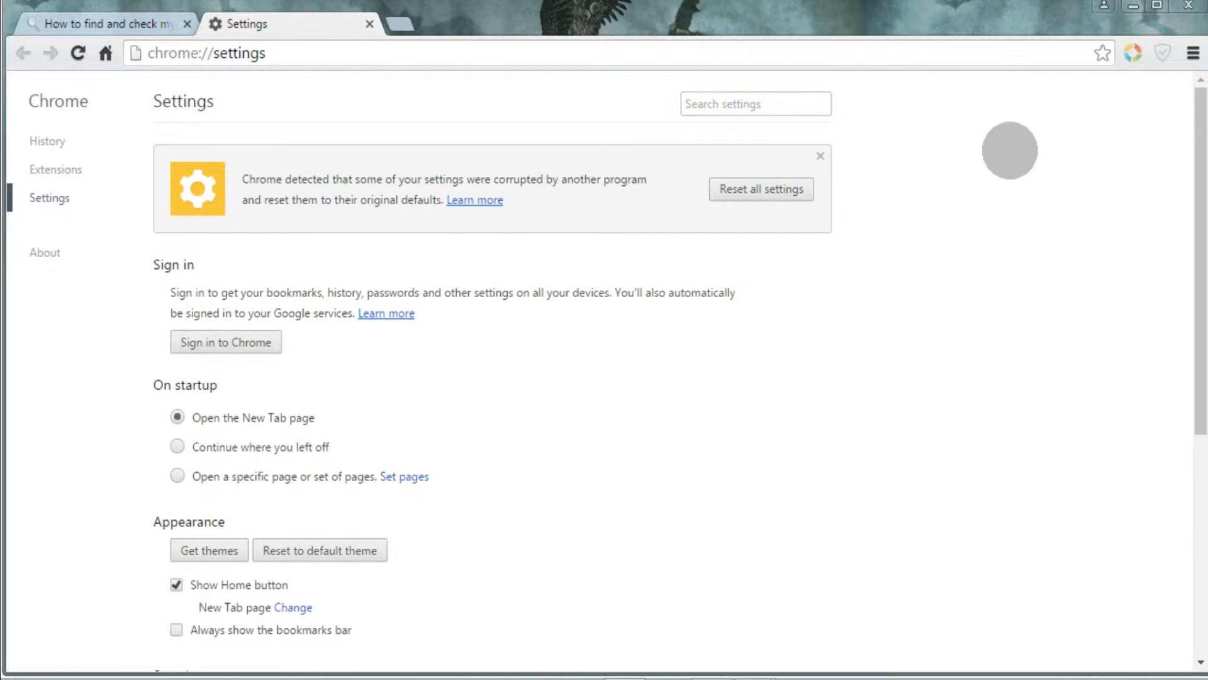
- Scroll to the Privacy section and open Content settings
{"action": "scroll", "scroll_direction": "down", "scroll_amount": 3}
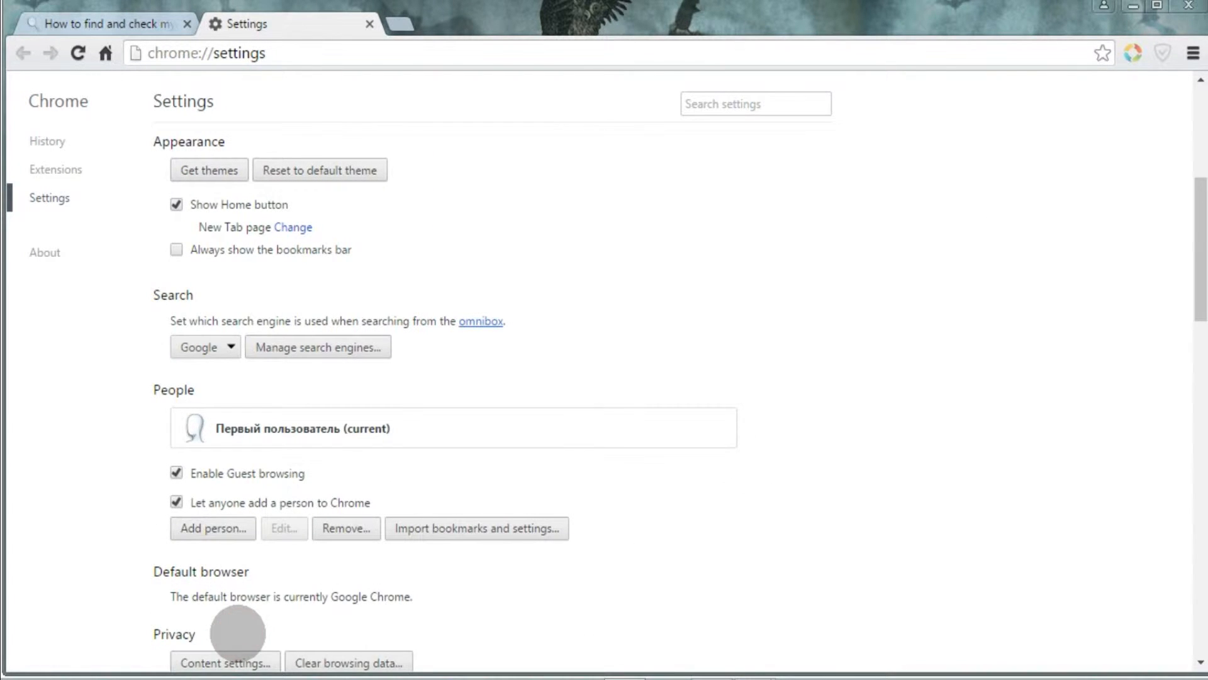
{"action": "scroll", "scroll_direction": "down", "scroll_amount": 3}
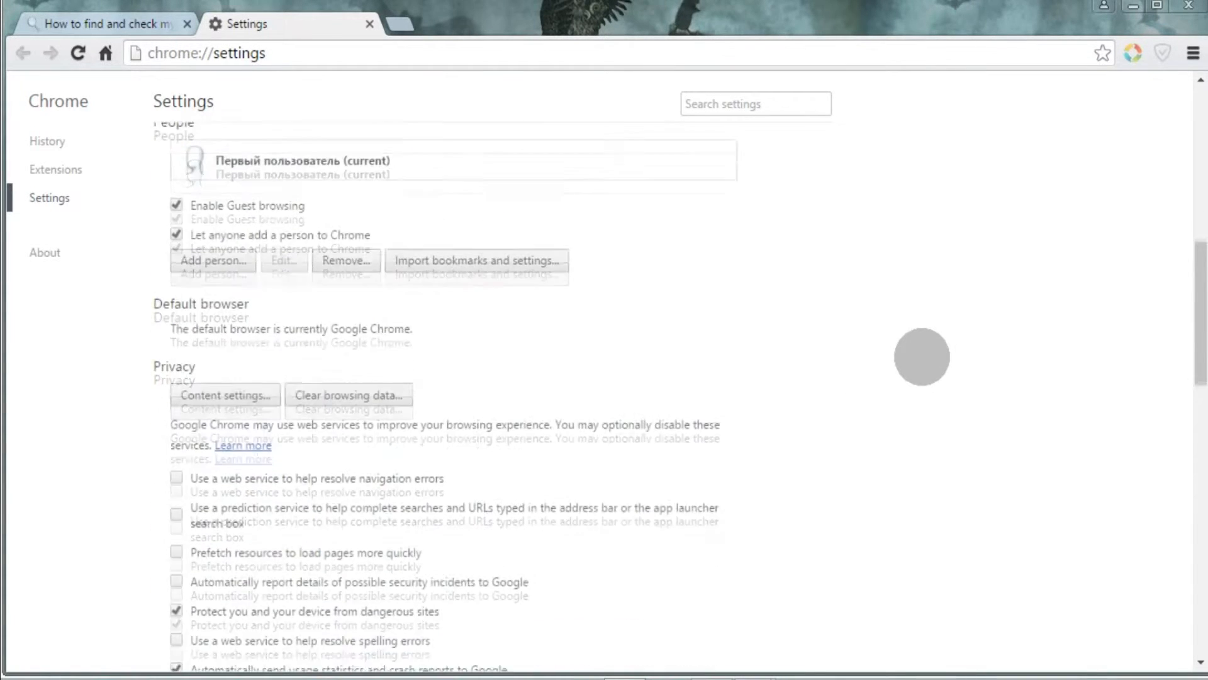
{"action": "scroll", "scroll_direction": "down", "scroll_amount": 3}
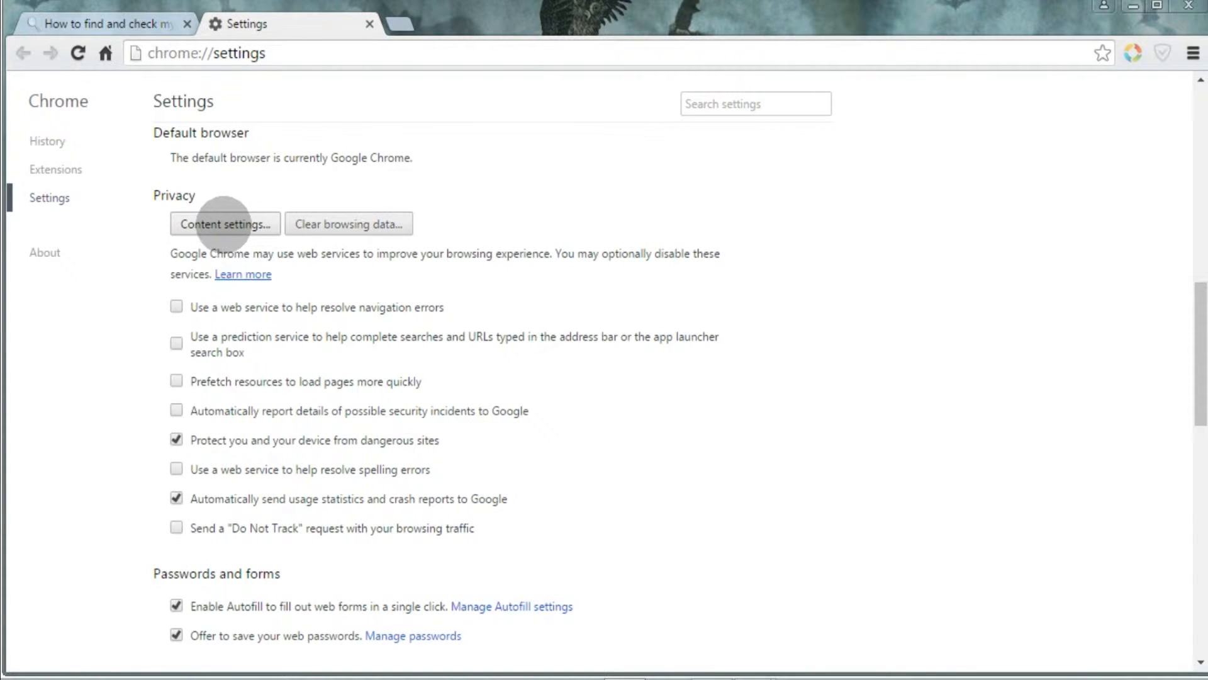
{"action": "left_click", "coordinate": [224, 224]}
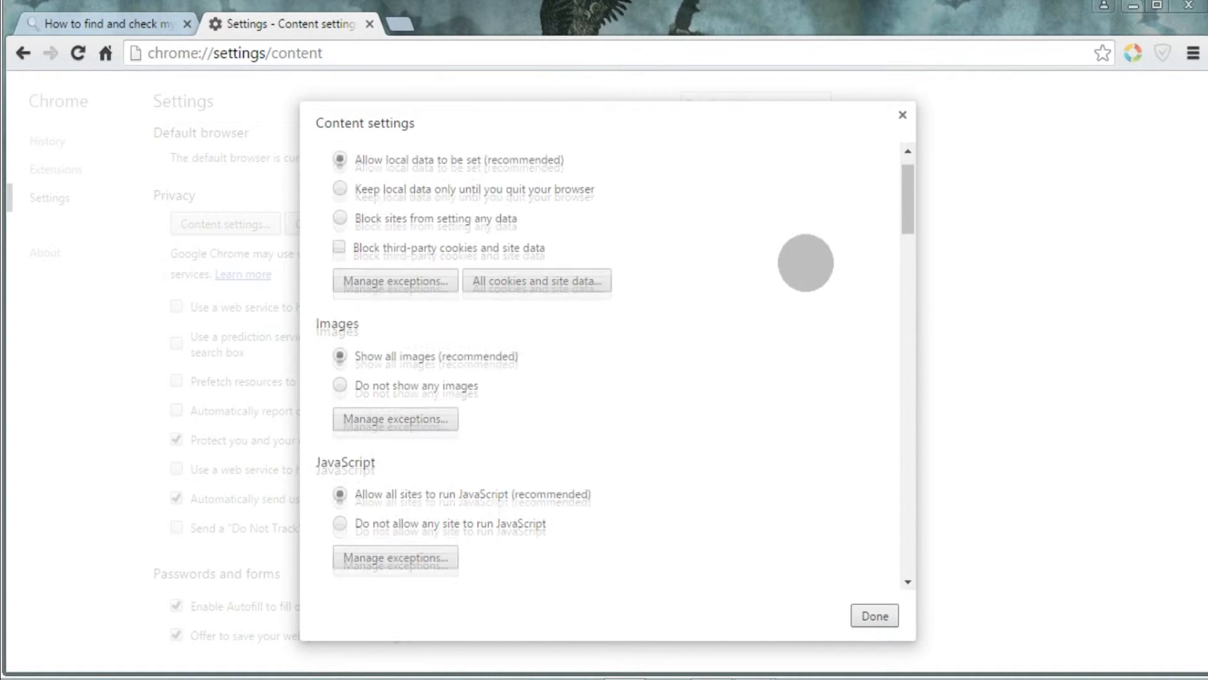
- Select 'Do not allow any site to run JavaScript' and confirm with Done
{"action": "scroll", "scroll_direction": "down", "scroll_amount": 3}
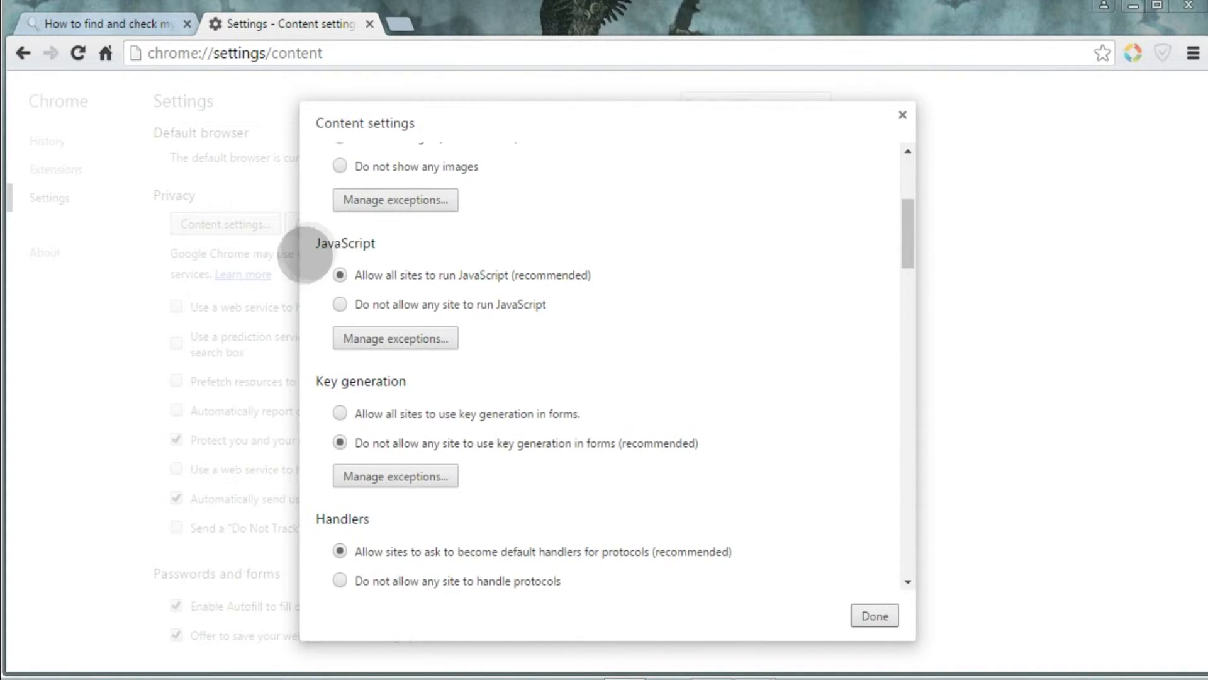
{"action": "left_click", "coordinate": [339, 303]}
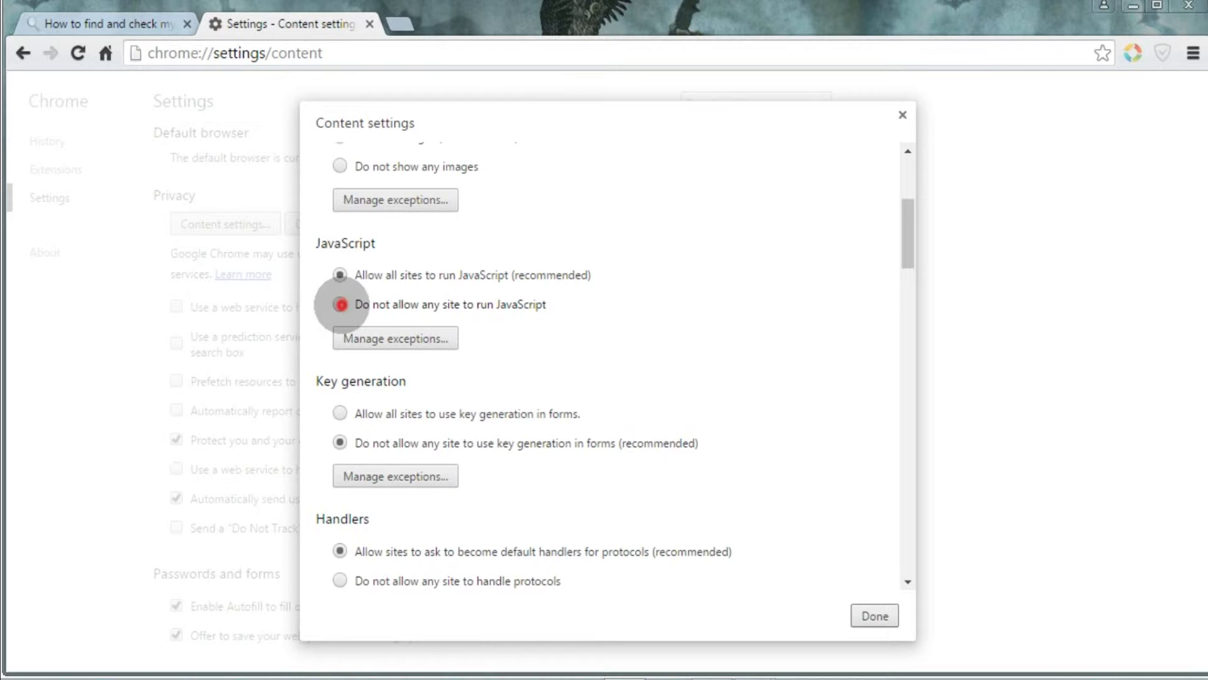
{"action": "left_click", "coordinate": [875, 615]}
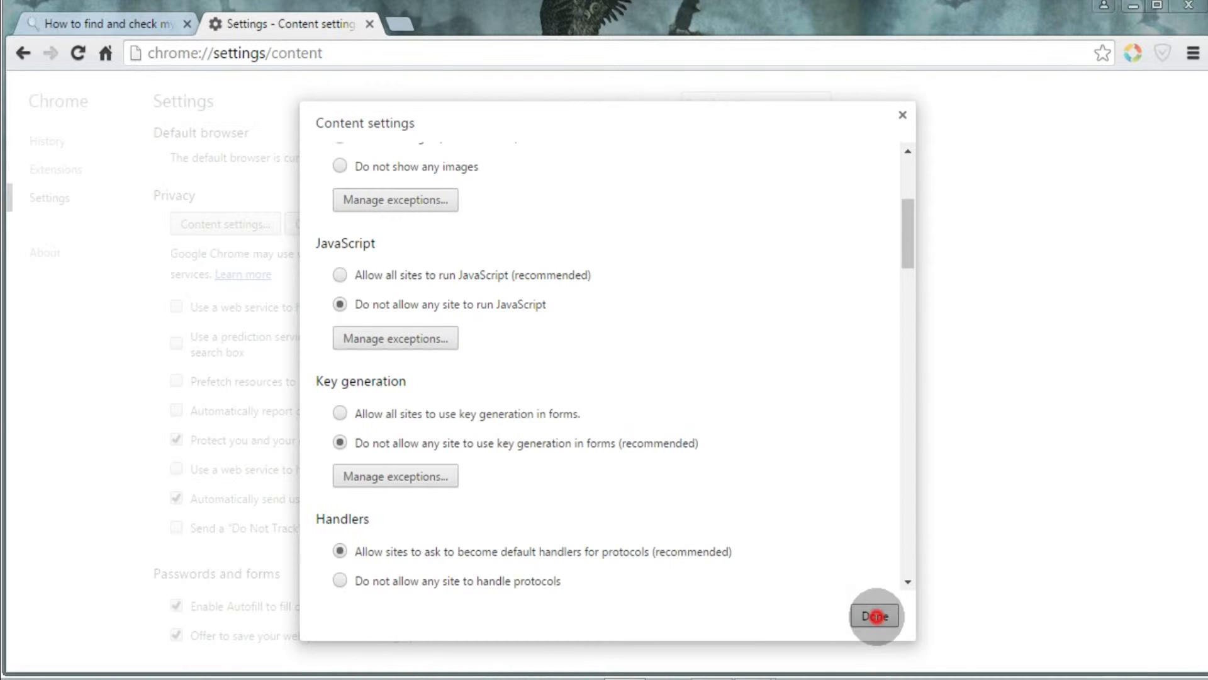
{"action": "left_click", "coordinate": [875, 616]}
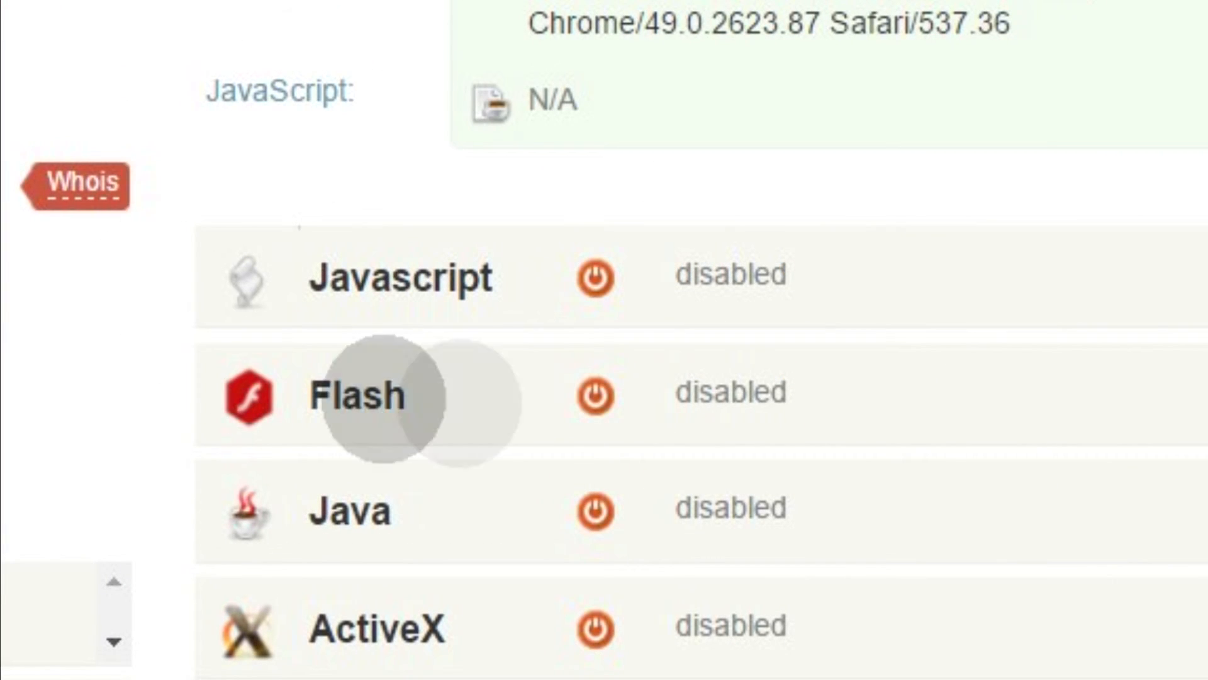
{"action": "mouse_move", "coordinate": [740, 138]}
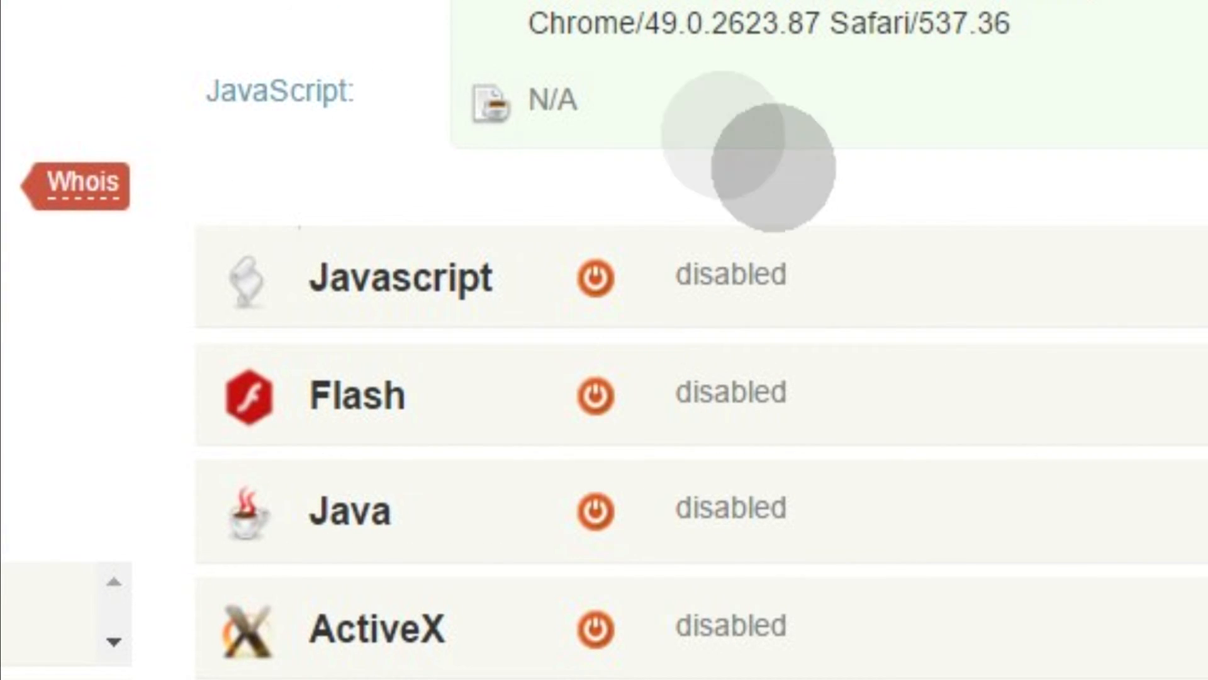